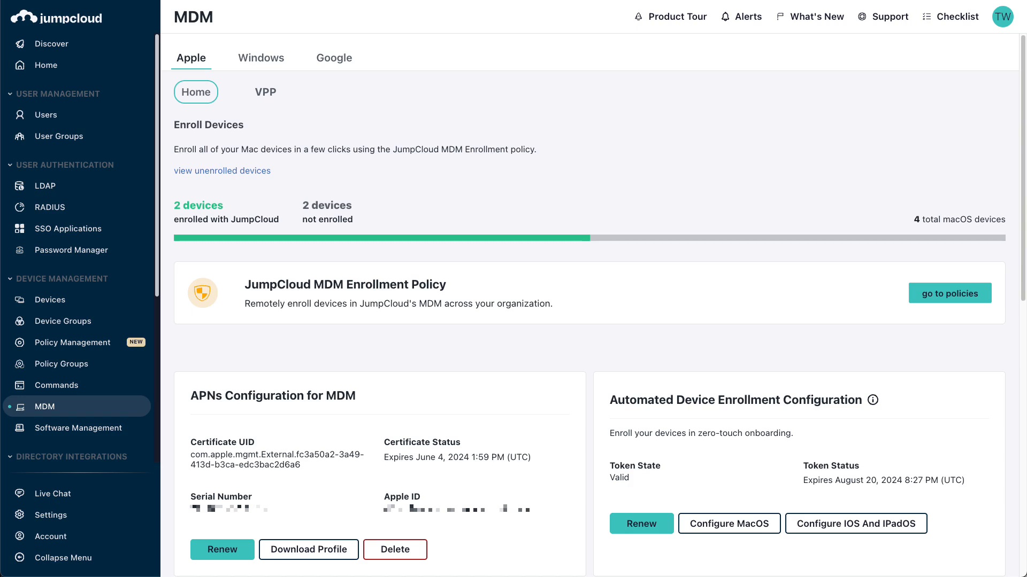
Go from the MDM page back to the JumpCloud Home dashboard.
{"action": "left_click", "coordinate": [42, 65]}
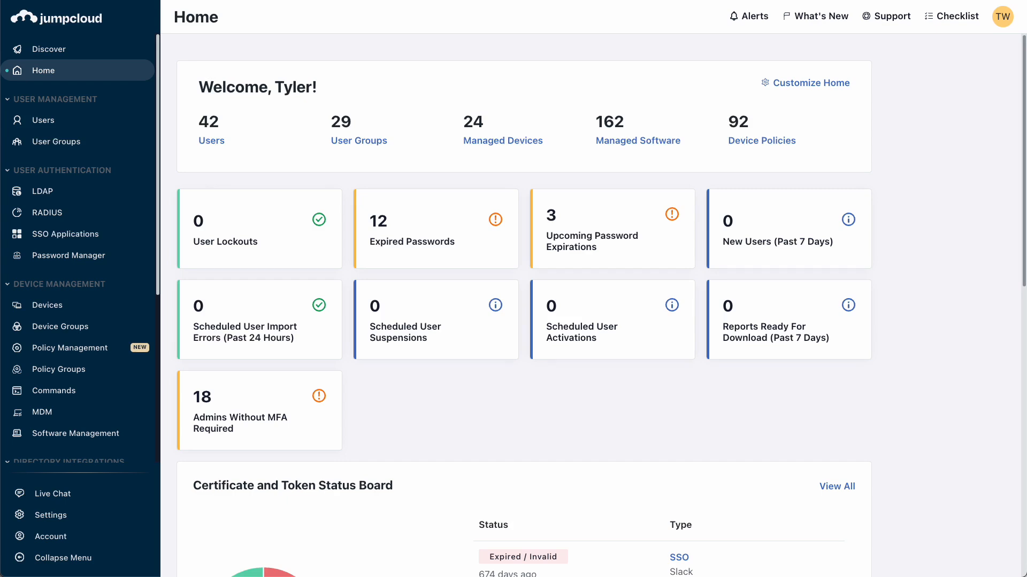
{"action": "mouse_move", "coordinate": [72, 325]}
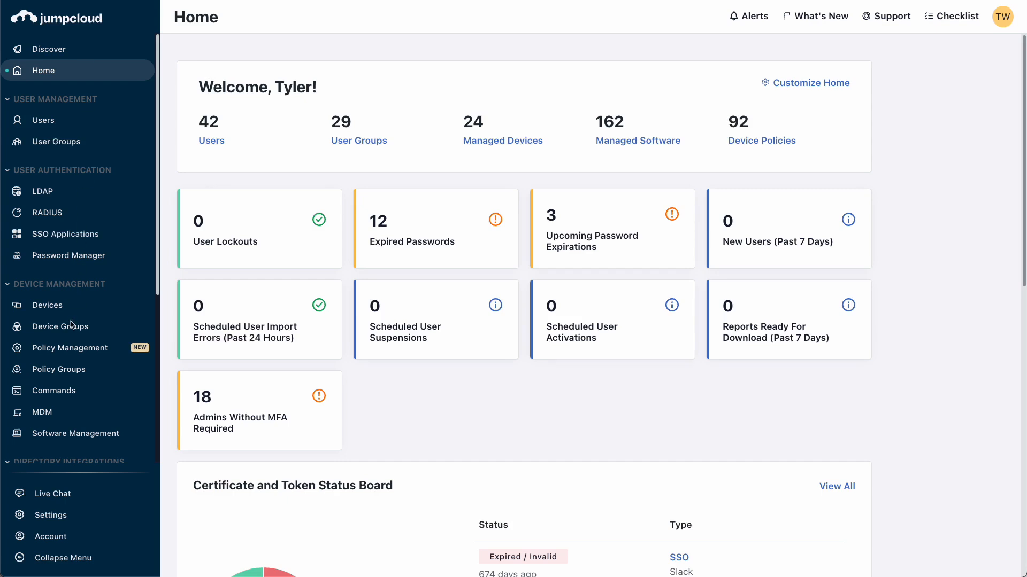
Add a device via Install via MDM Enrollment Profile and download profile_jc.mobileconfig.
{"action": "left_click", "coordinate": [47, 305]}
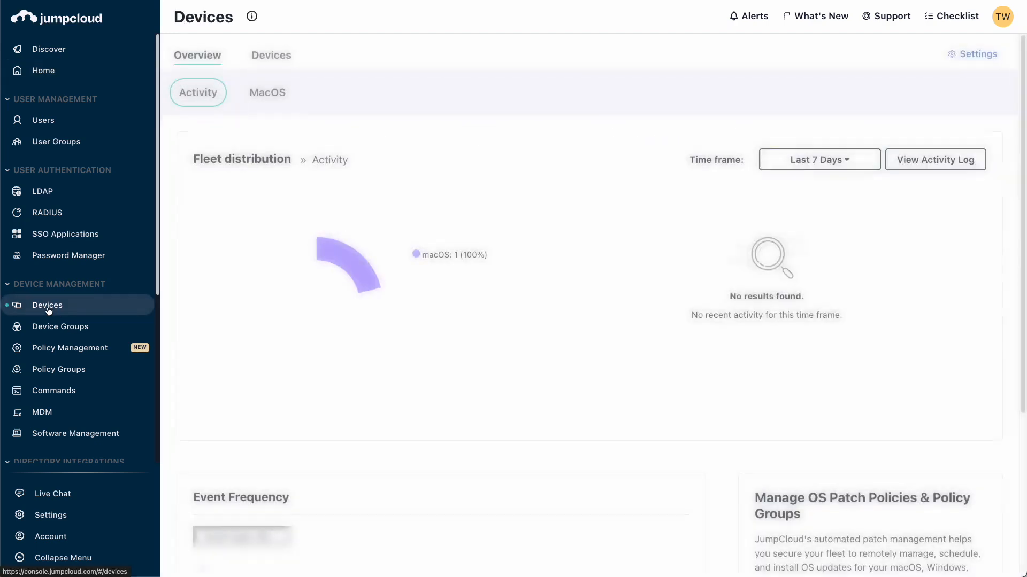
{"action": "left_click", "coordinate": [270, 55]}
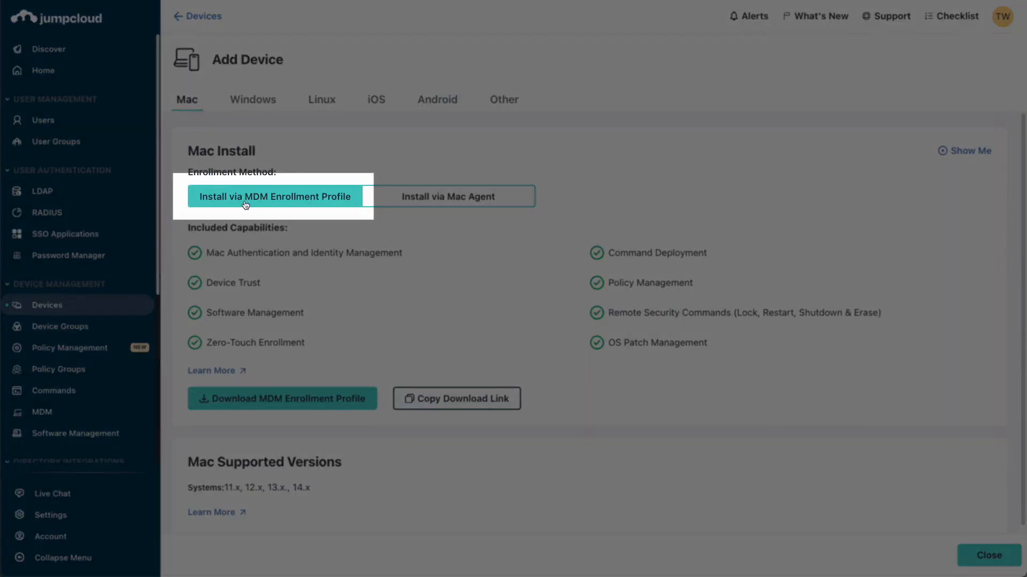
{"action": "left_click", "coordinate": [274, 196]}
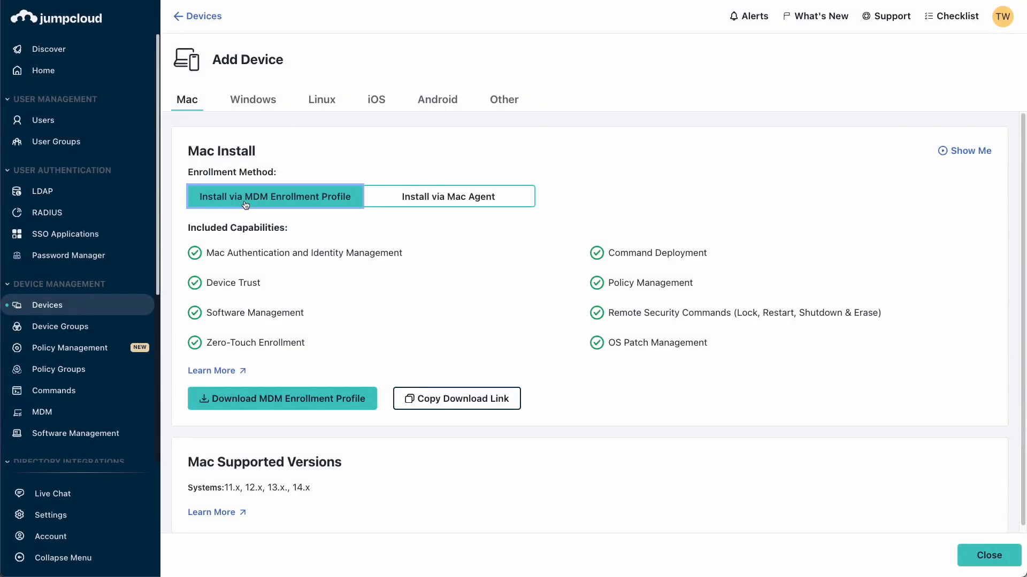
{"action": "left_click", "coordinate": [282, 399]}
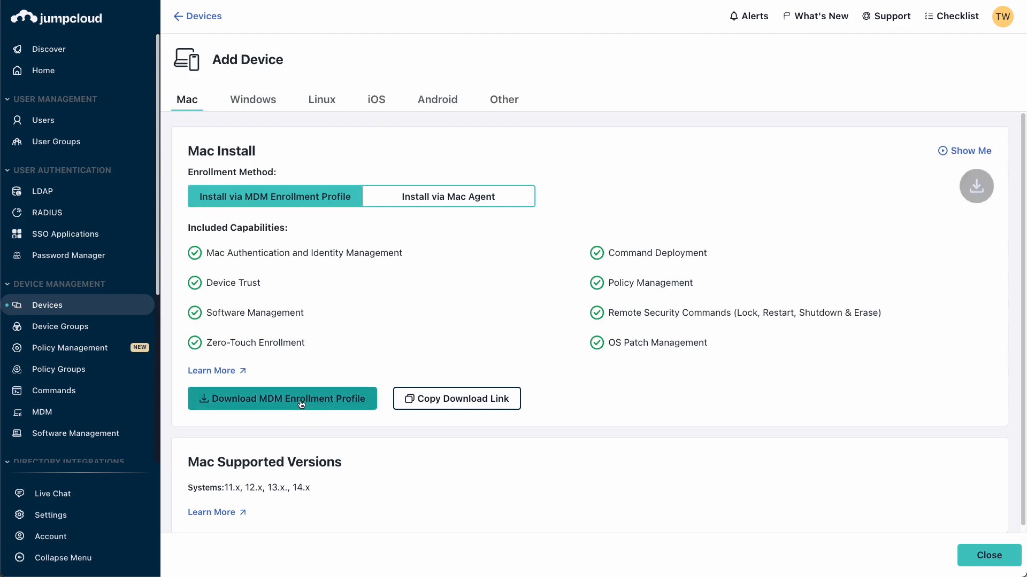
{"action": "left_click", "coordinate": [282, 397]}
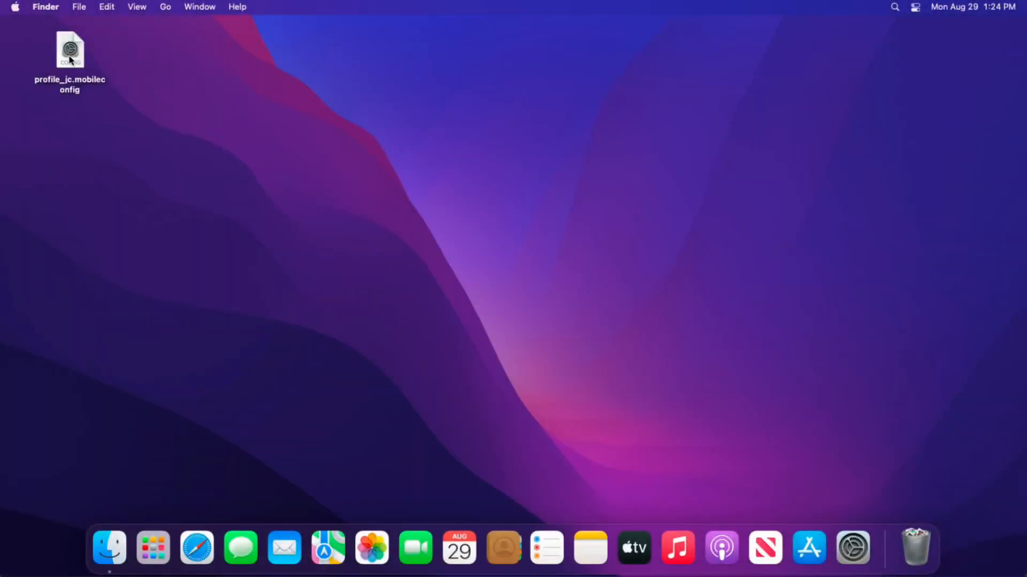
Open profile_jc.mobileconfig from the desktop to queue it for review.
{"action": "double_click", "coordinate": [69, 49]}
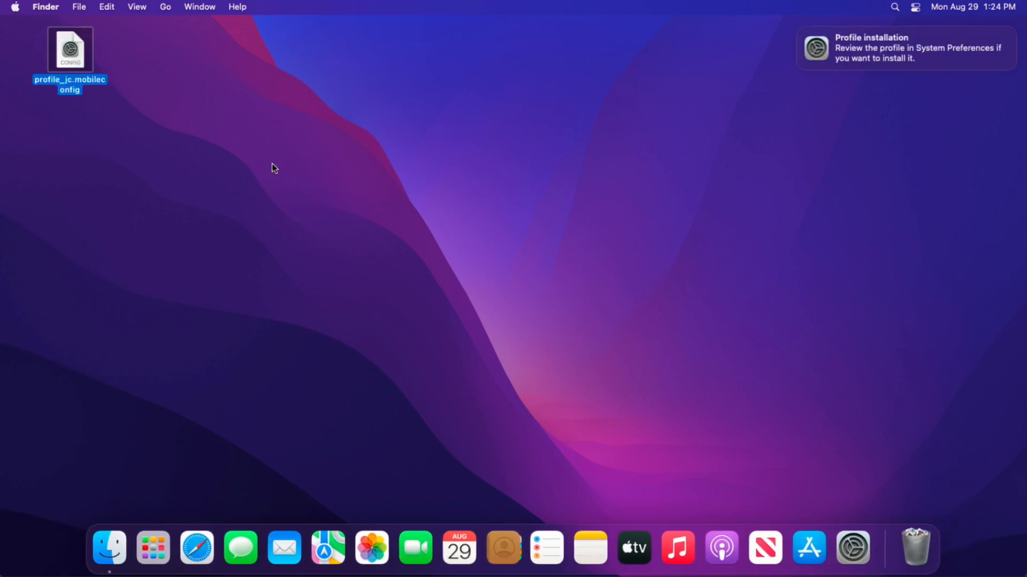
{"action": "mouse_move", "coordinate": [853, 548]}
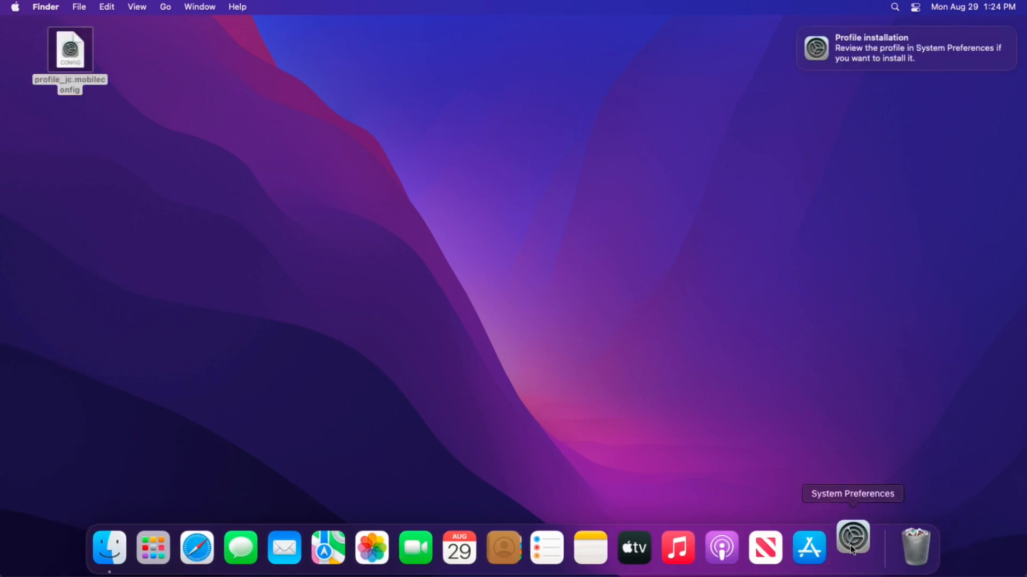
Install and confirm the MDM Enrollment Profile under System Preferences Profiles.
{"action": "left_click", "coordinate": [852, 548]}
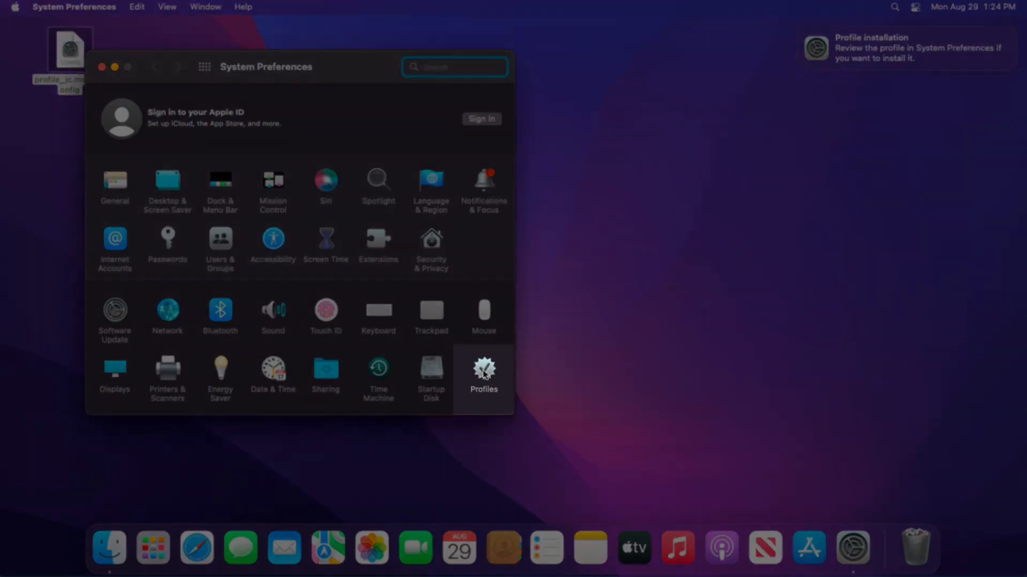
{"action": "left_click", "coordinate": [483, 373]}
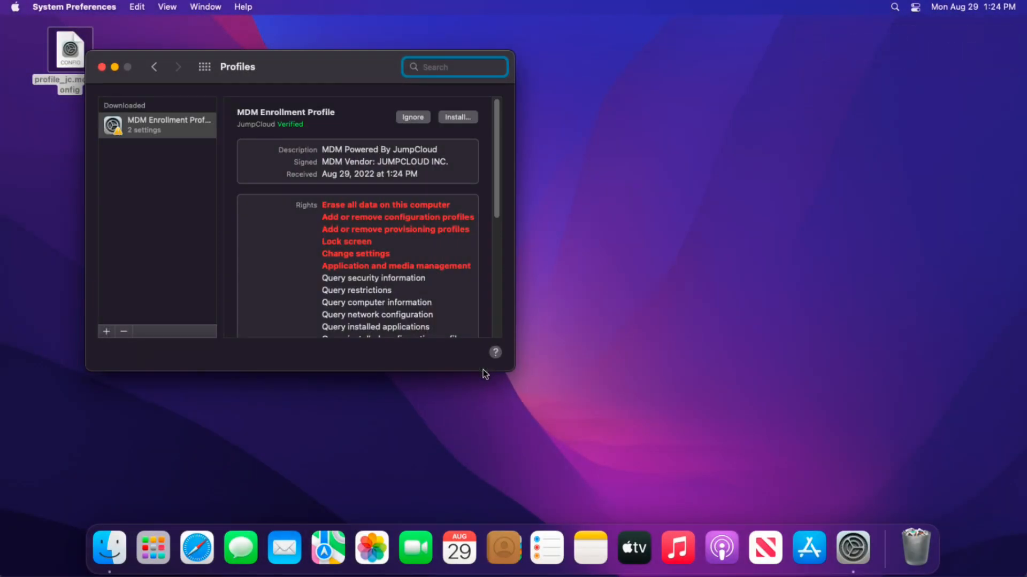
{"action": "left_click", "coordinate": [457, 116]}
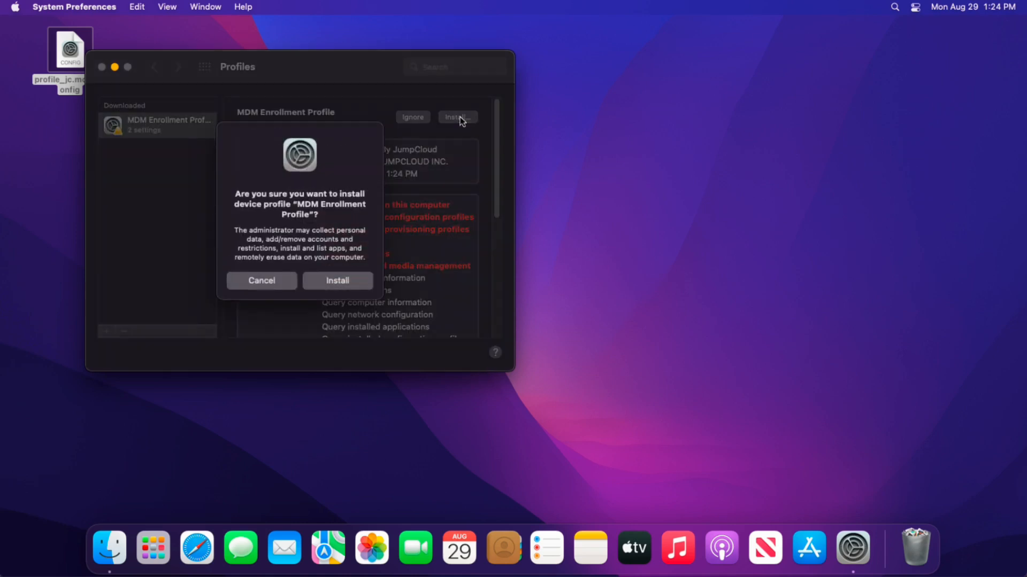
{"action": "left_click", "coordinate": [337, 280]}
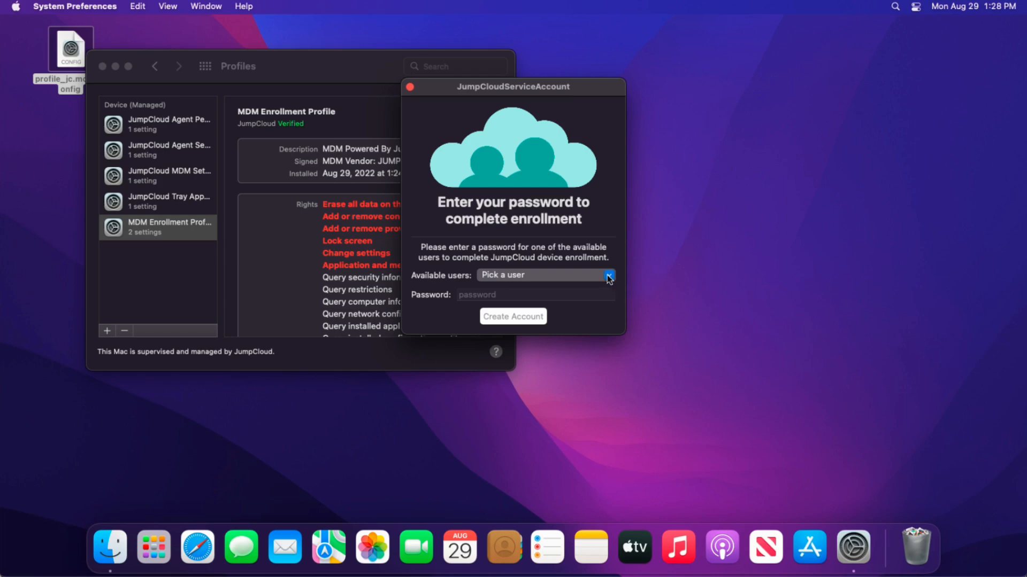
Open the Available users dropdown in the JumpCloudServiceAccount window.
{"action": "left_click", "coordinate": [607, 275]}
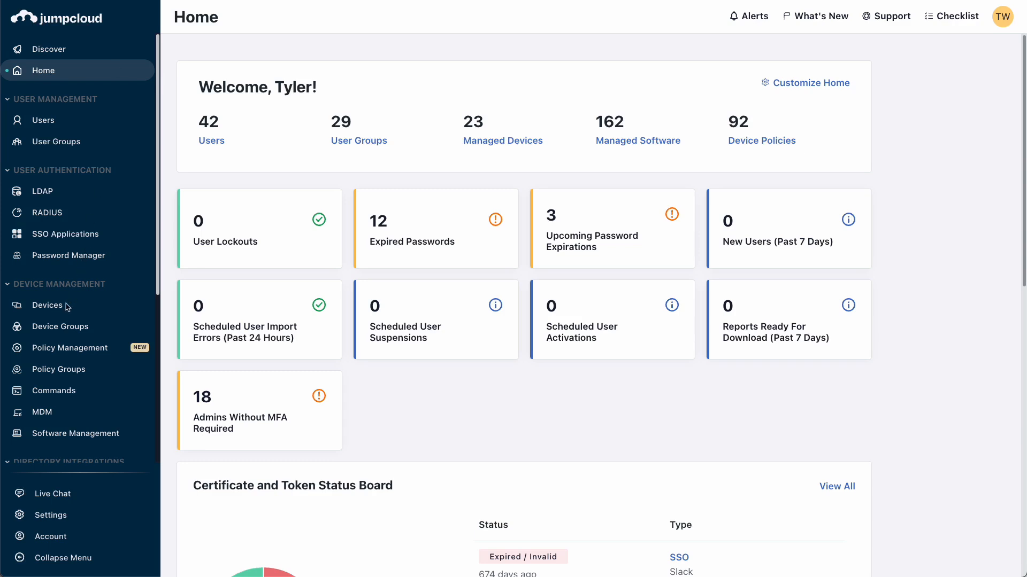
{"action": "mouse_move", "coordinate": [47, 305]}
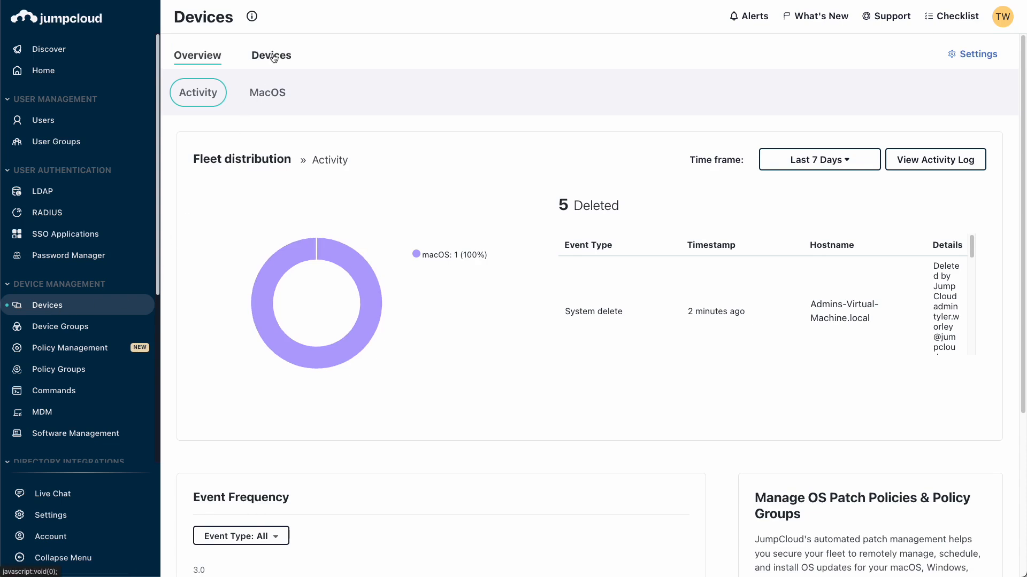
Show the list of all managed devices on the Devices tab.
{"action": "left_click", "coordinate": [271, 55]}
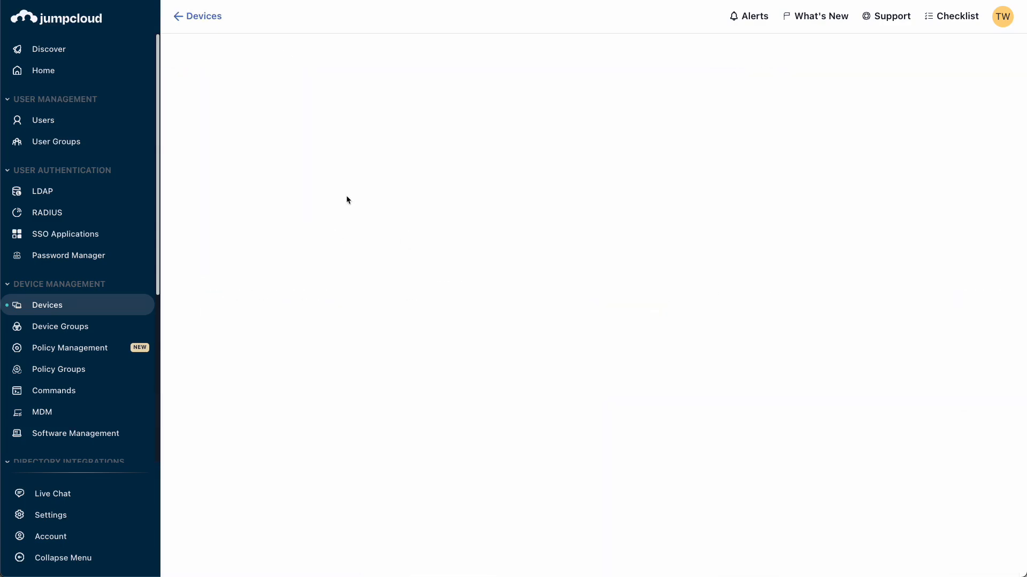
On Admins-Virtual-Machine.local, bind Johnny Test with permanent Administrator/Sudo access and apply.
{"action": "left_click", "coordinate": [347, 199]}
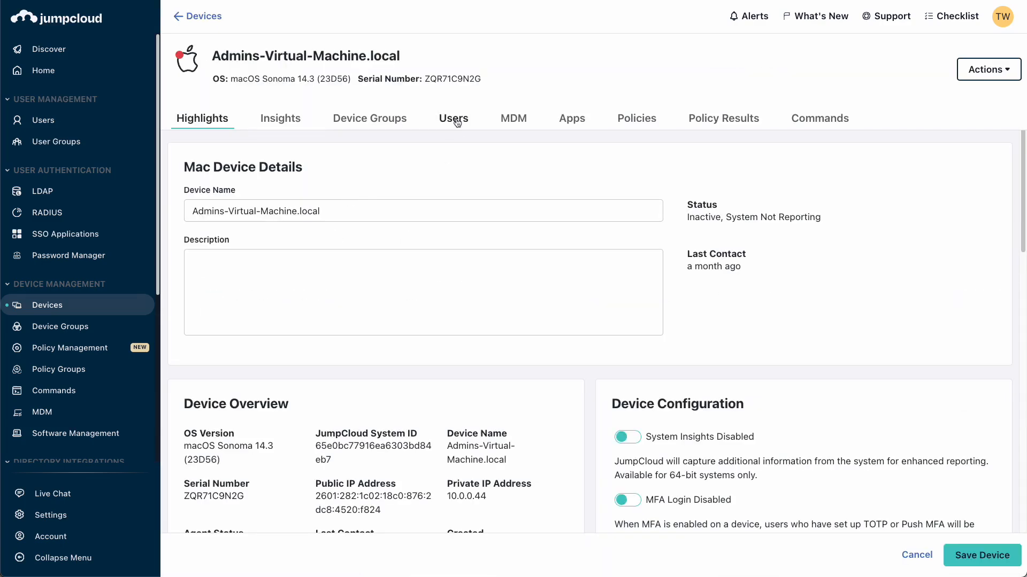
{"action": "left_click", "coordinate": [453, 118]}
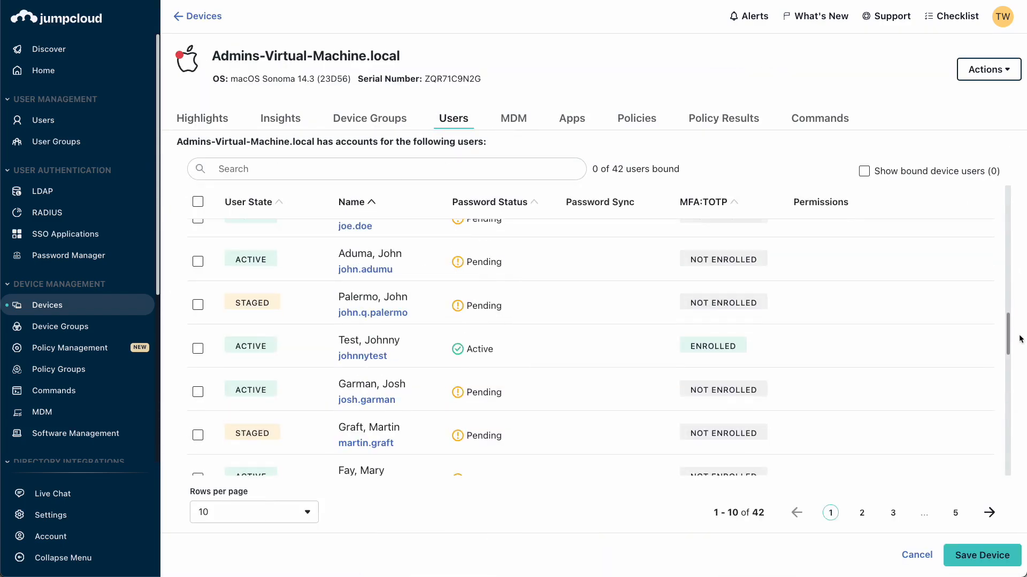
{"action": "left_click", "coordinate": [198, 346]}
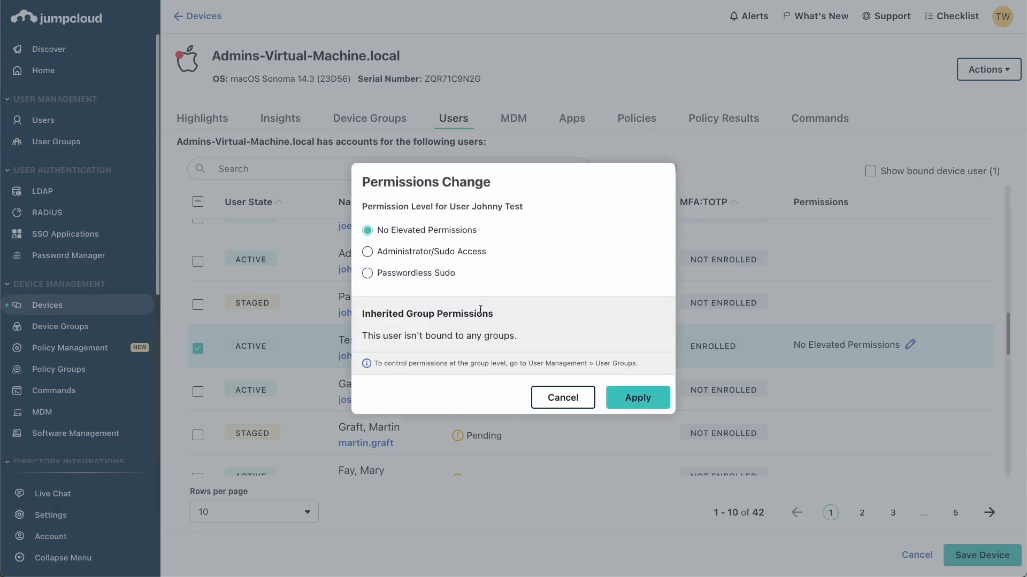
{"action": "left_click", "coordinate": [367, 214]}
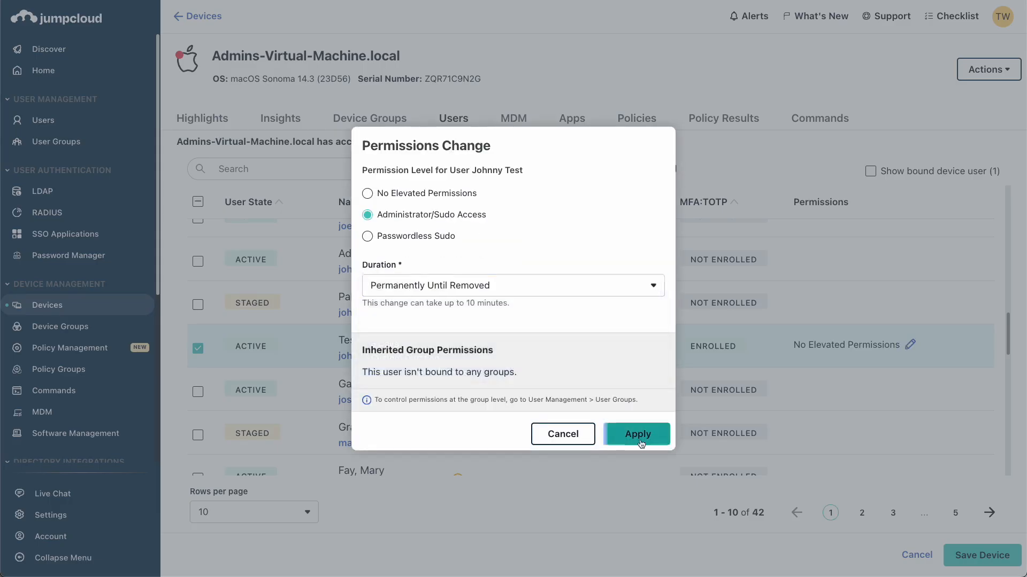
{"action": "left_click", "coordinate": [636, 434]}
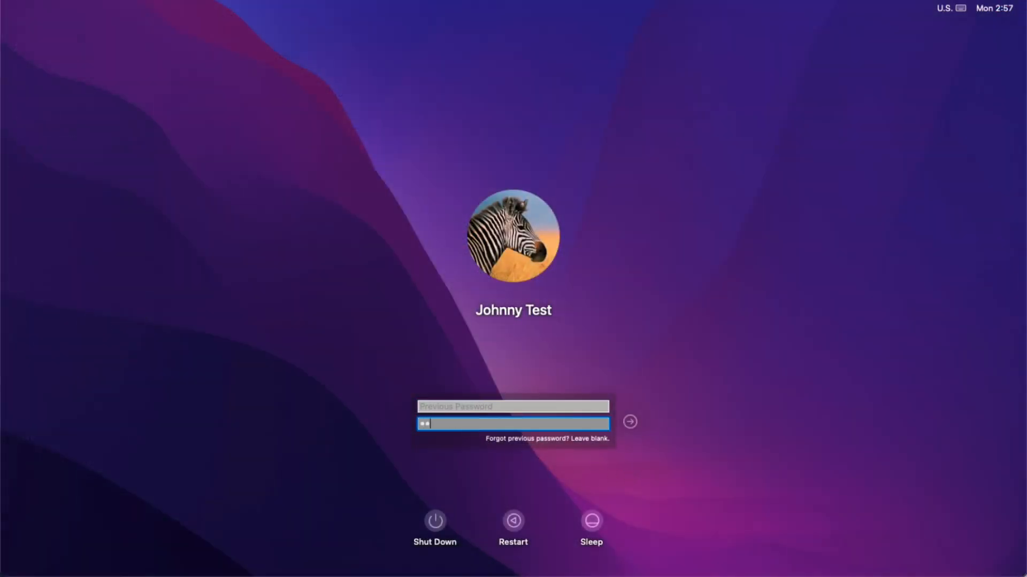
Enter Johnny Test's JumpCloud password at the Mac login window.
{"action": "type", "text": "password"}
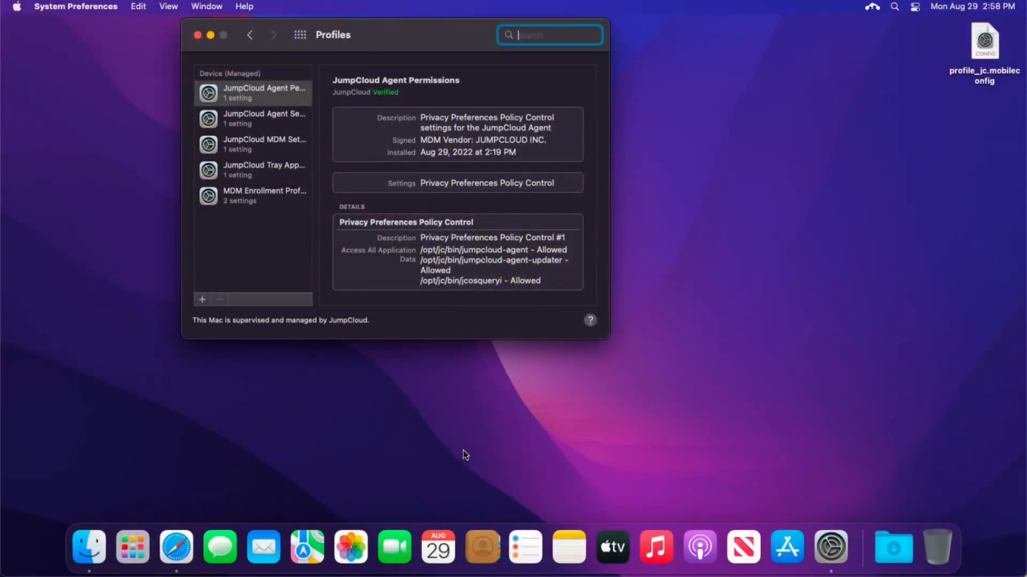
{"action": "mouse_move", "coordinate": [876, 9]}
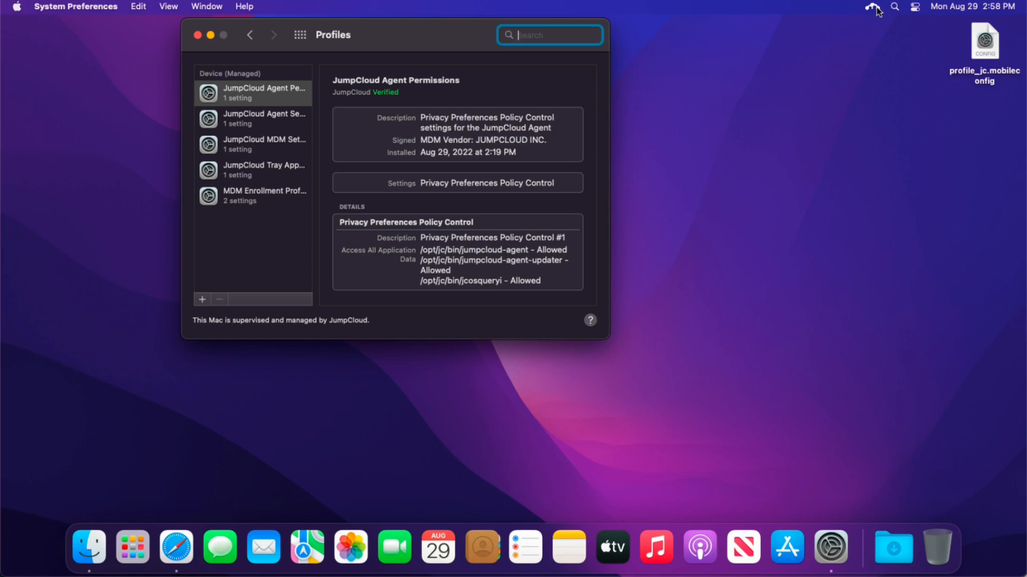
Open the JumpCloud menu bar agent to see Johnny Test's up-to-date password status.
{"action": "left_click", "coordinate": [873, 7]}
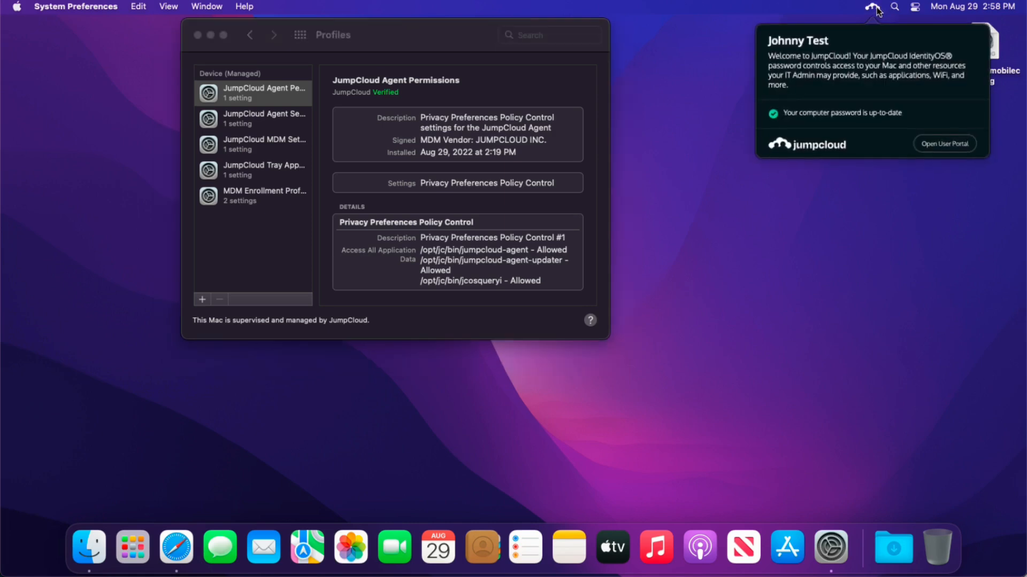